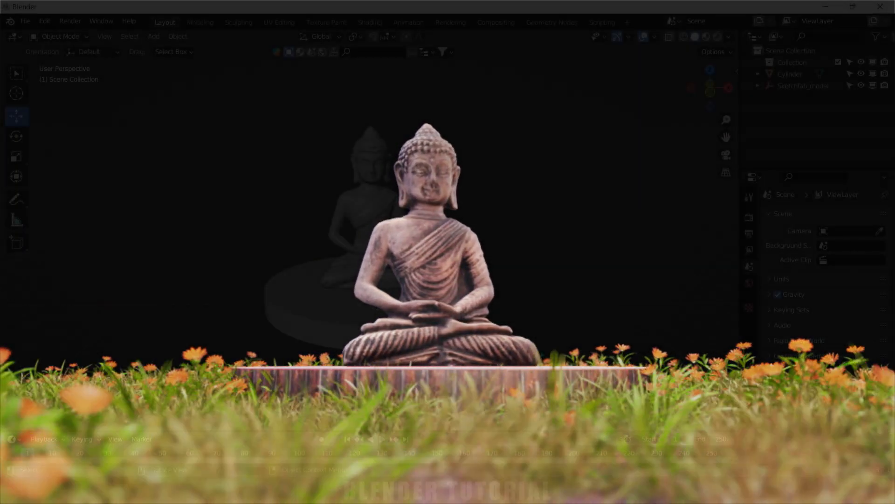
# Add a camera and enable Lock Camera to View so it frames the statue from the front.
pyautogui.click(694, 37)
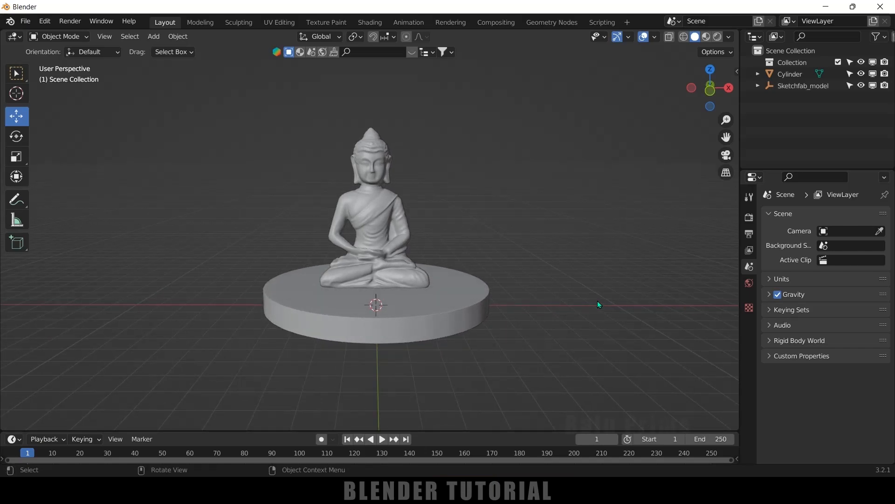
pyautogui.click(153, 36)
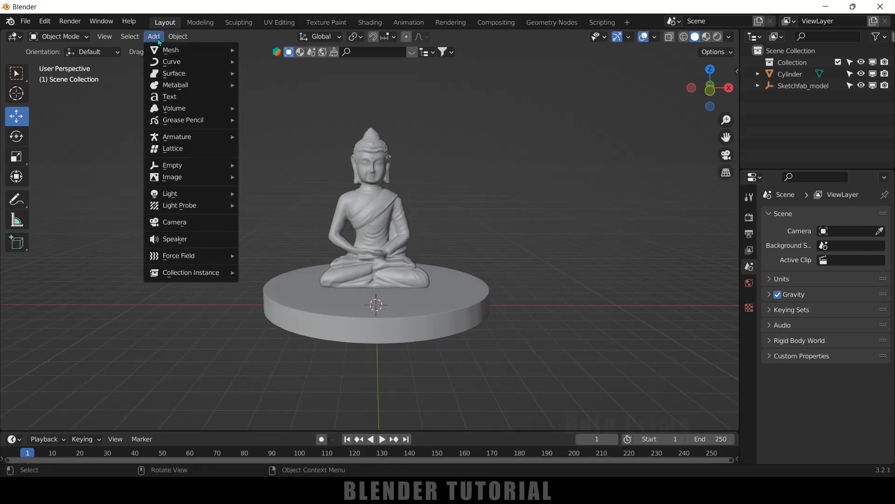
pyautogui.click(175, 222)
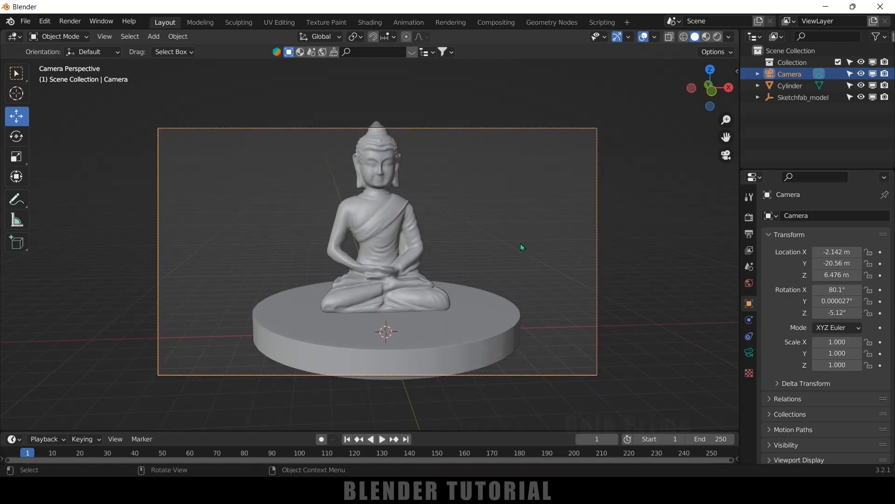
pyautogui.click(733, 121)
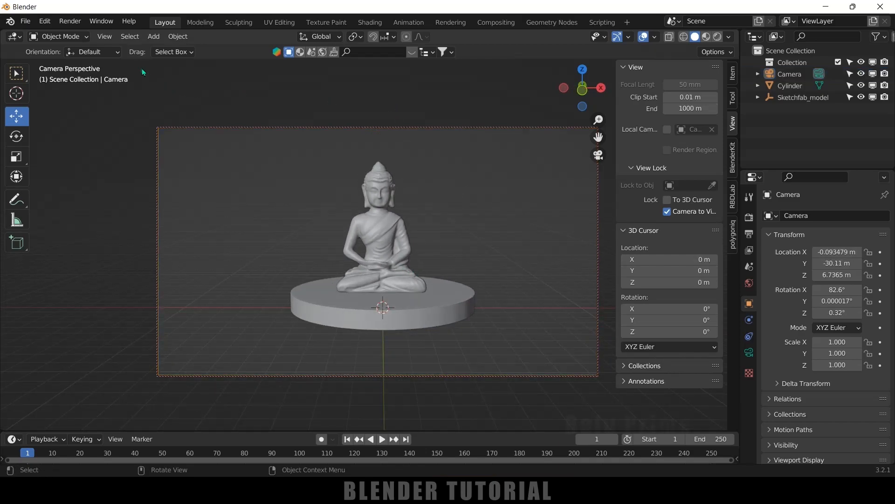
# Add a plain-axes empty at the origin scaled to 3.896 around the statue, then select the camera.
pyautogui.click(153, 36)
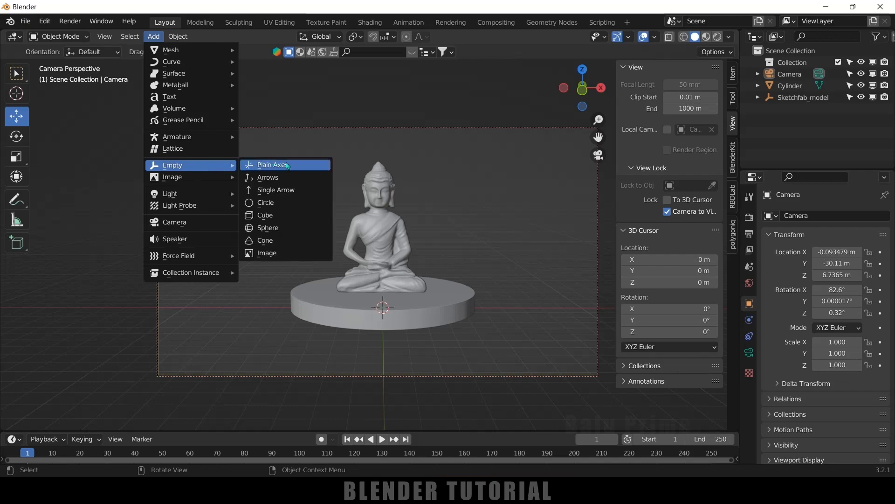
pyautogui.click(272, 164)
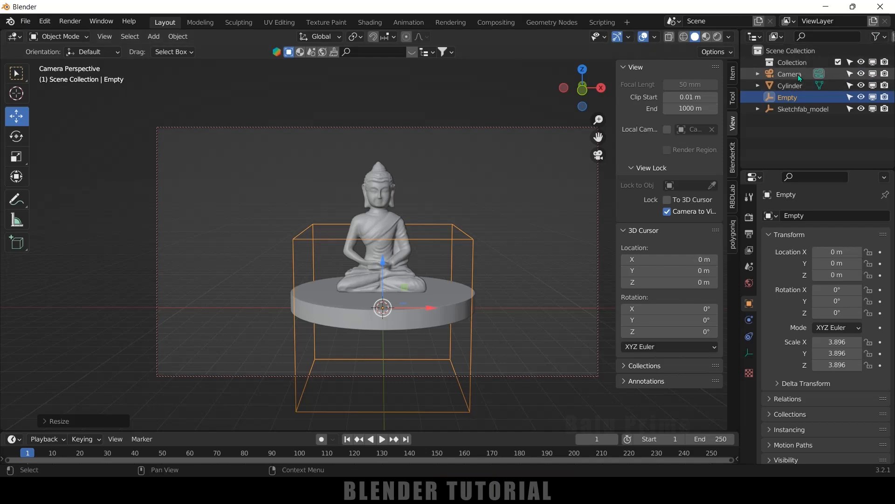
pyautogui.click(791, 74)
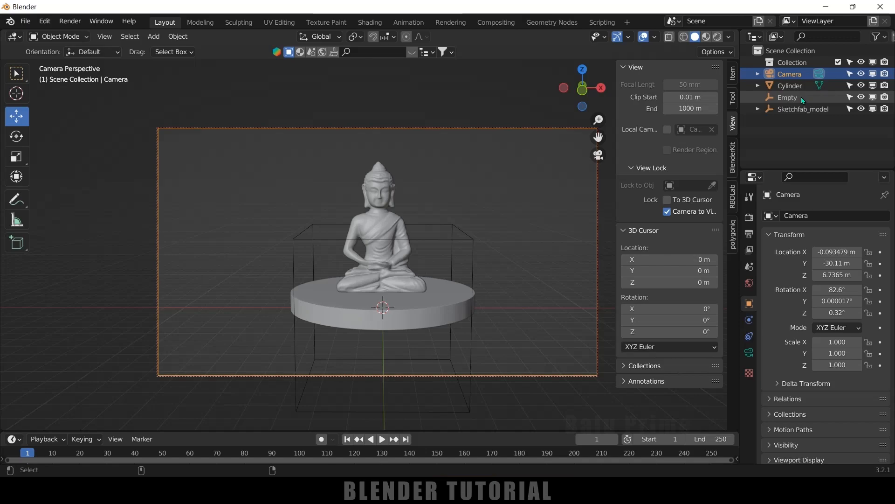
# Parent the camera to the empty with Ctrl+P Object, leaving only the empty selected.
pyautogui.click(788, 97)
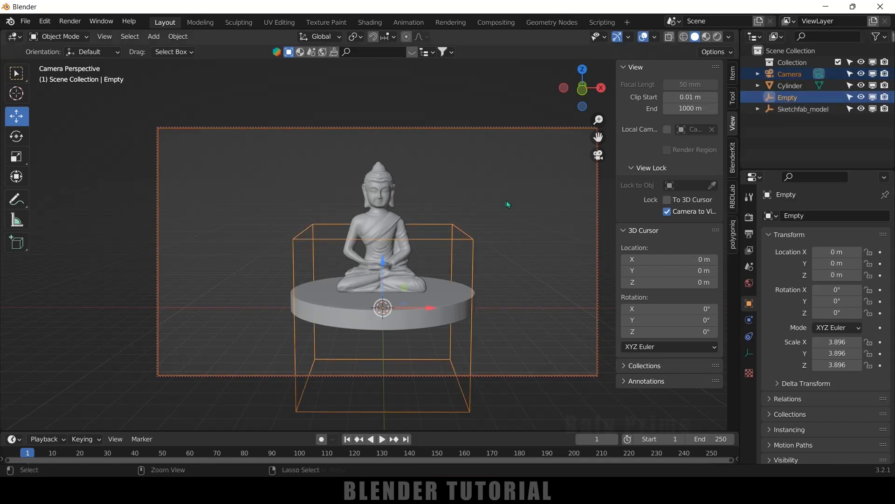
pyautogui.press('ctrl+p')
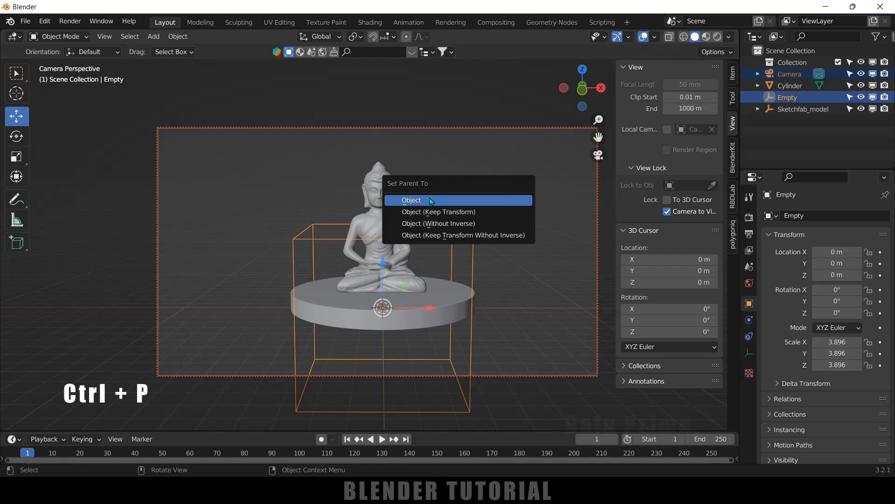
pyautogui.click(411, 200)
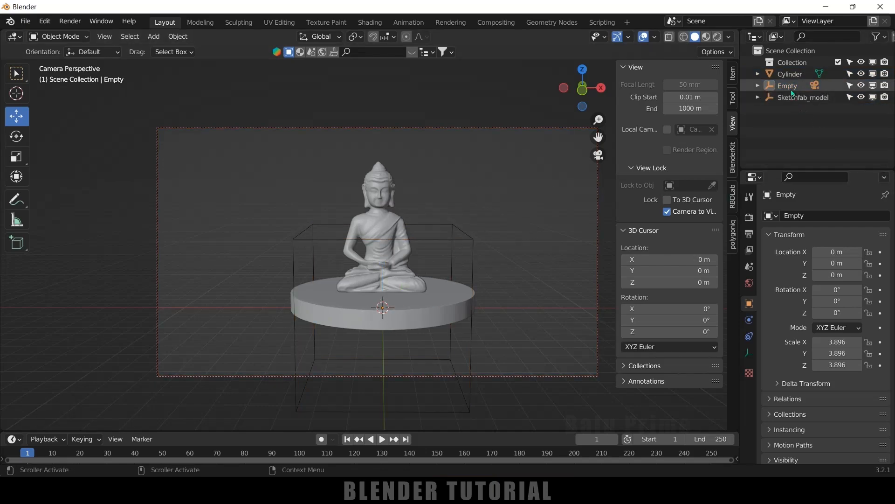
pyautogui.click(788, 85)
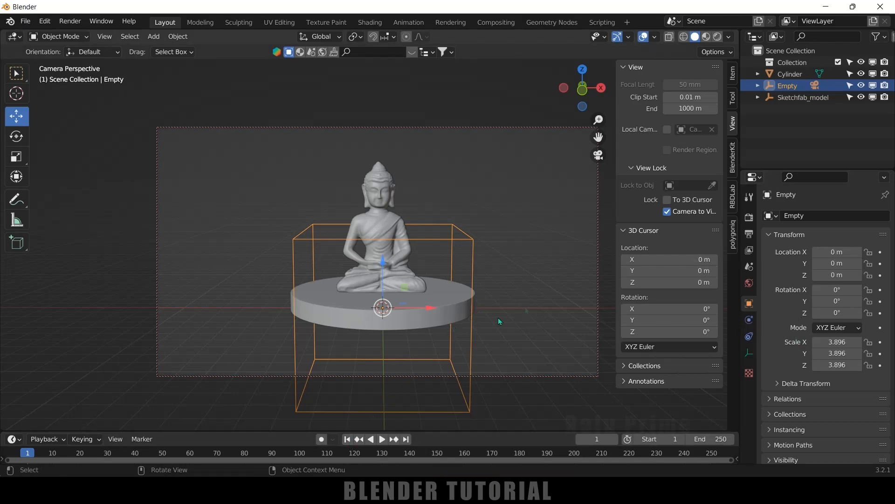
# Keyframe the empty's Z rotation at 0° on frame 1 and jump to frame 250.
pyautogui.press('i')
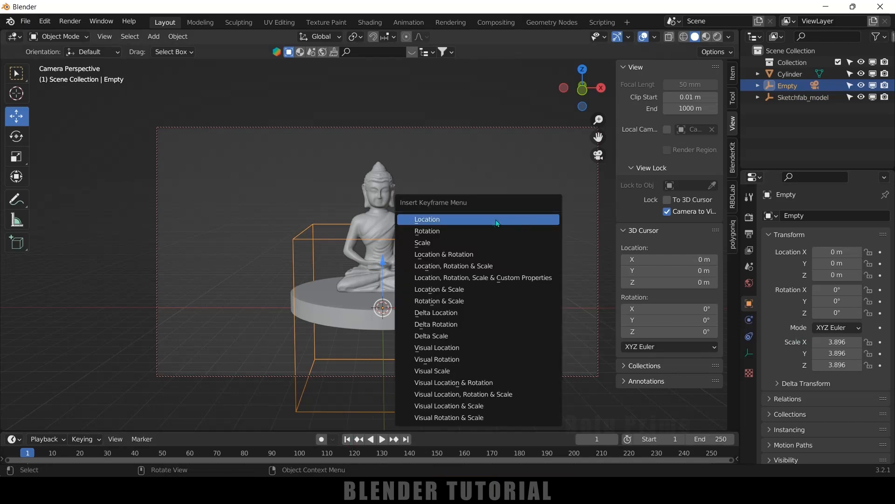
pyautogui.click(426, 218)
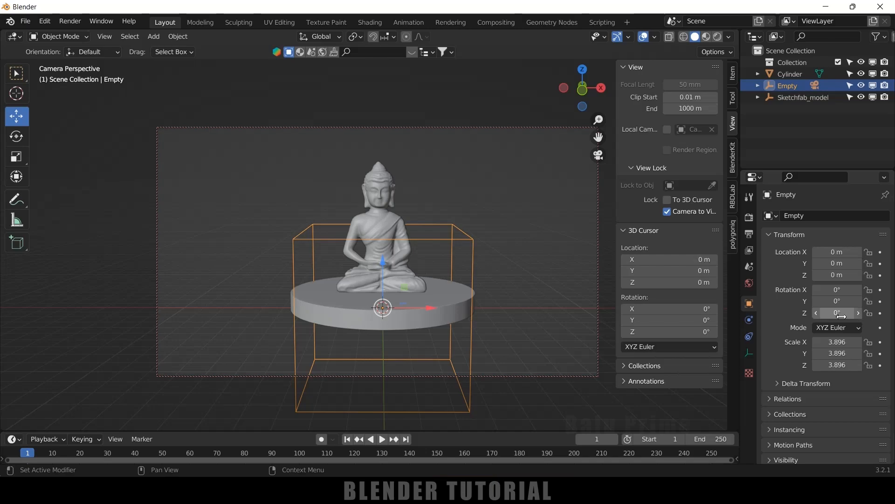
pyautogui.moveTo(837, 313); pyautogui.dragTo(842, 313)
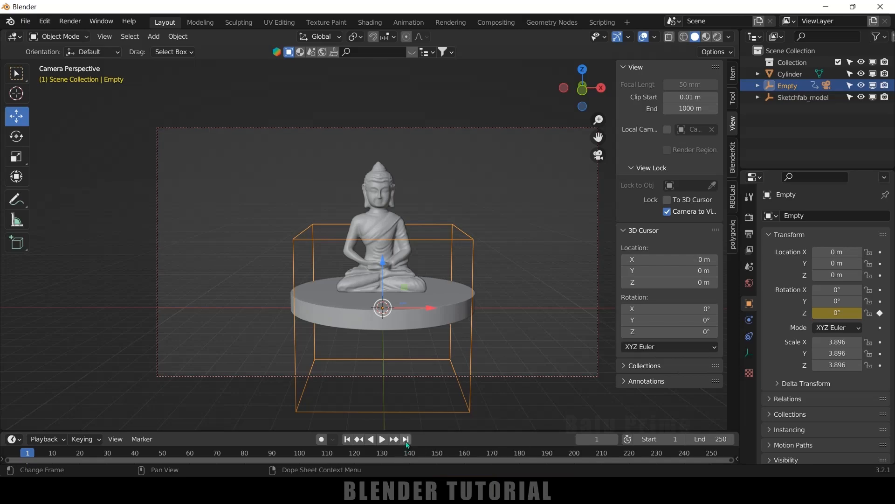
pyautogui.click(406, 438)
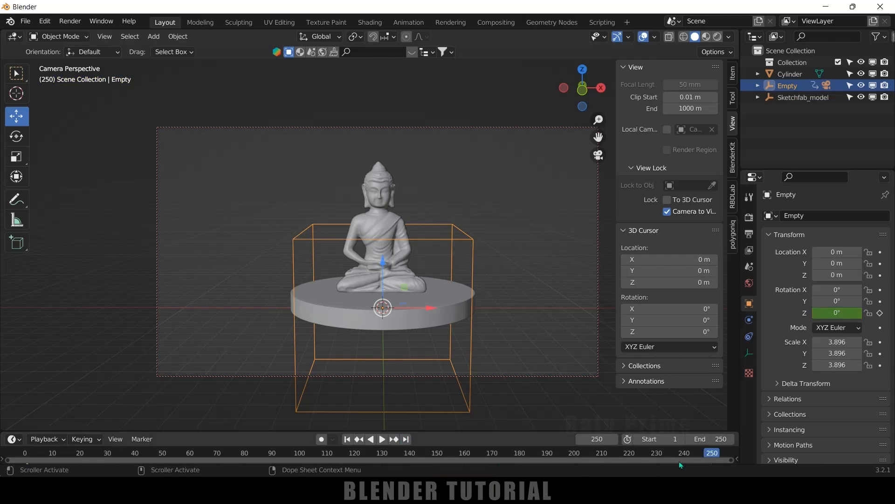
# Set the empty's Z rotation to 359° and keyframe it at frame 250.
pyautogui.doubleClick(836, 312)
pyautogui.write('359')
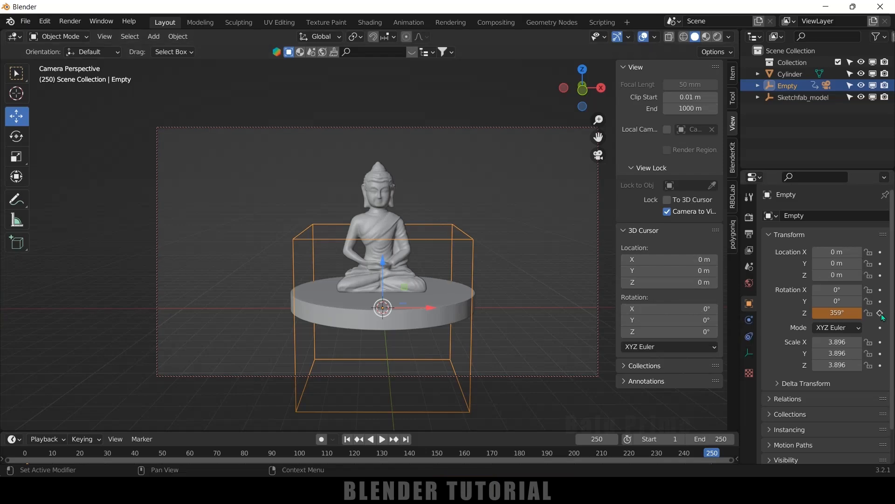
pyautogui.click(382, 439)
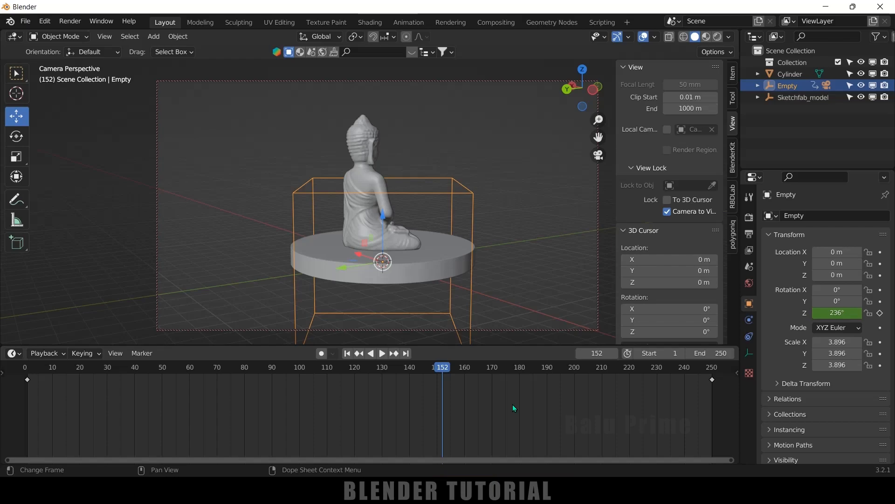
# Select all rotation keyframes and set their interpolation to Linear for a constant-speed orbit.
pyautogui.press('t')
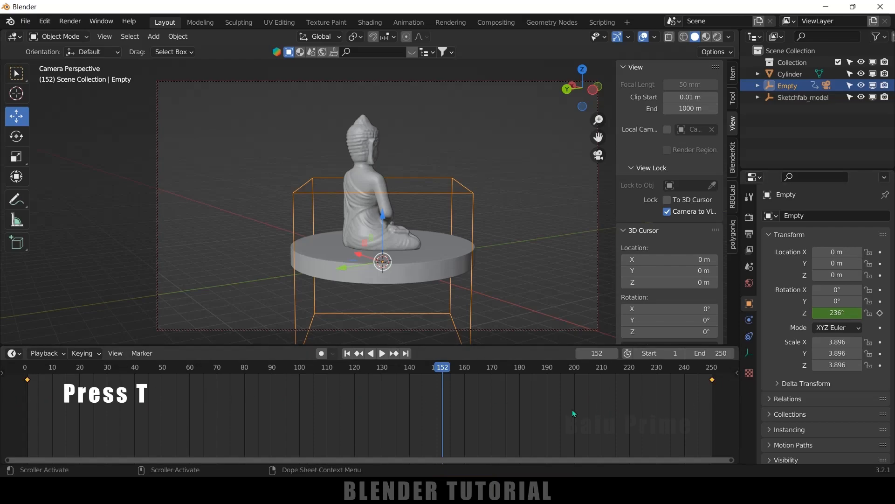
pyautogui.press('t')
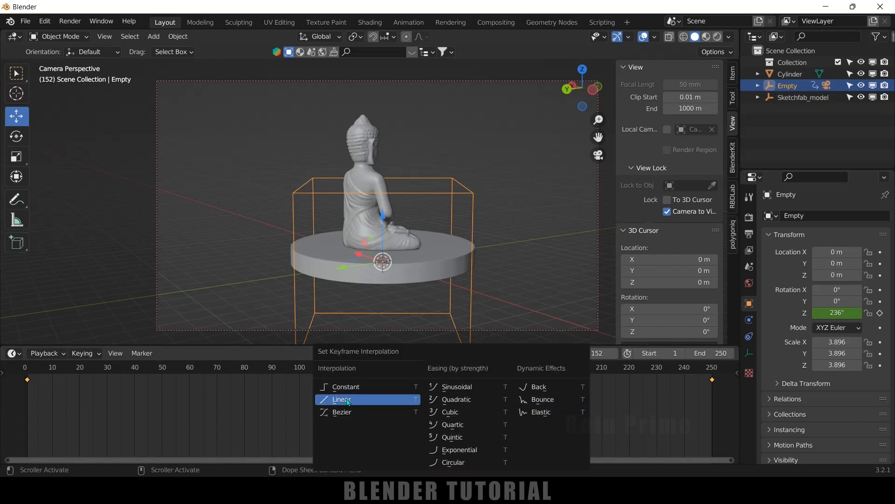
pyautogui.click(342, 398)
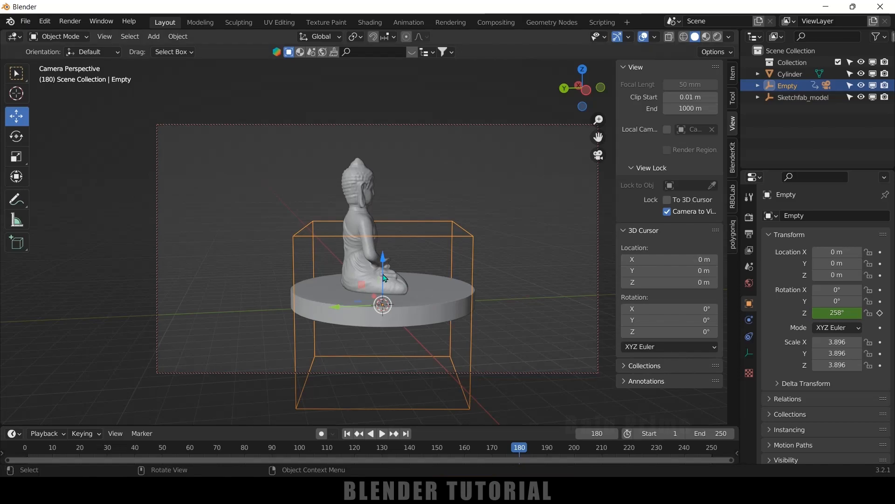
# Change the frame-250 Z rotation key to -359° to reverse the turntable direction.
pyautogui.click(406, 434)
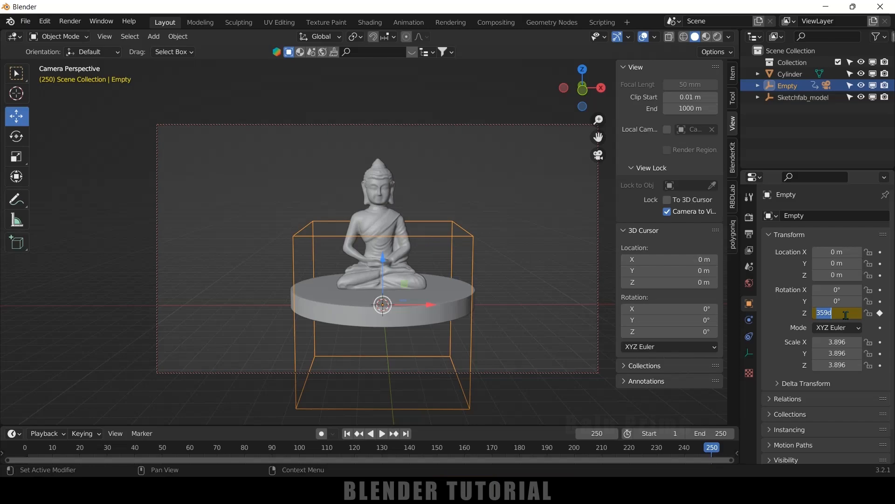
pyautogui.write('-359')
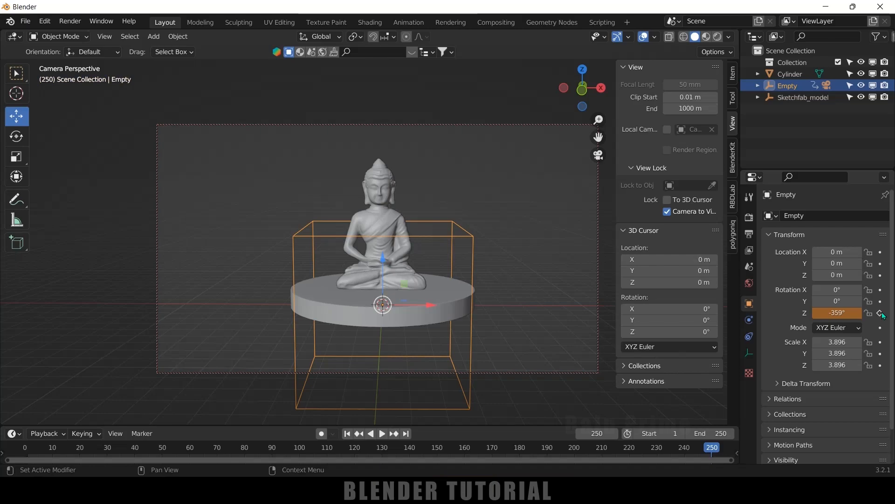
pyautogui.click(381, 433)
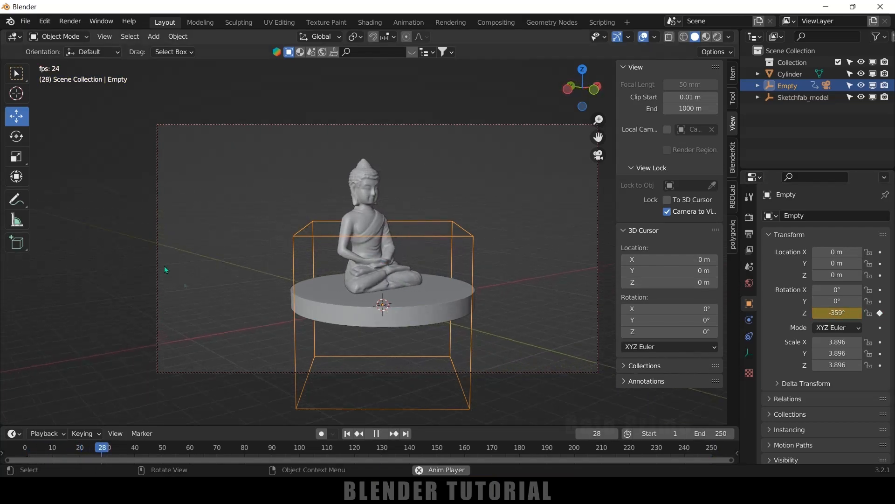